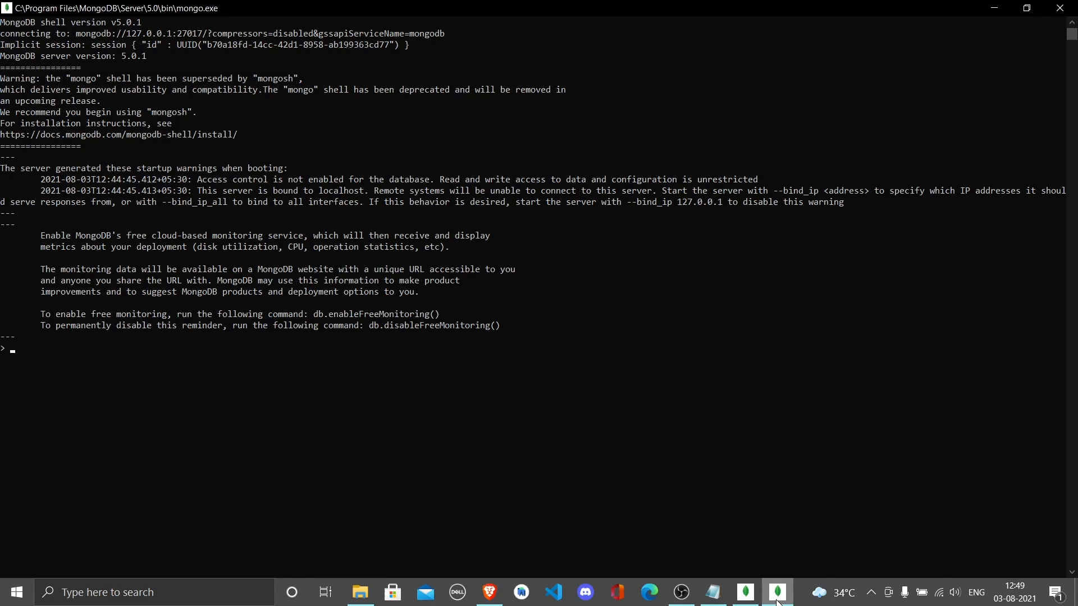
Run db.users.find() to list all four documents in the users collection
{"action": "type", "text": "db"}
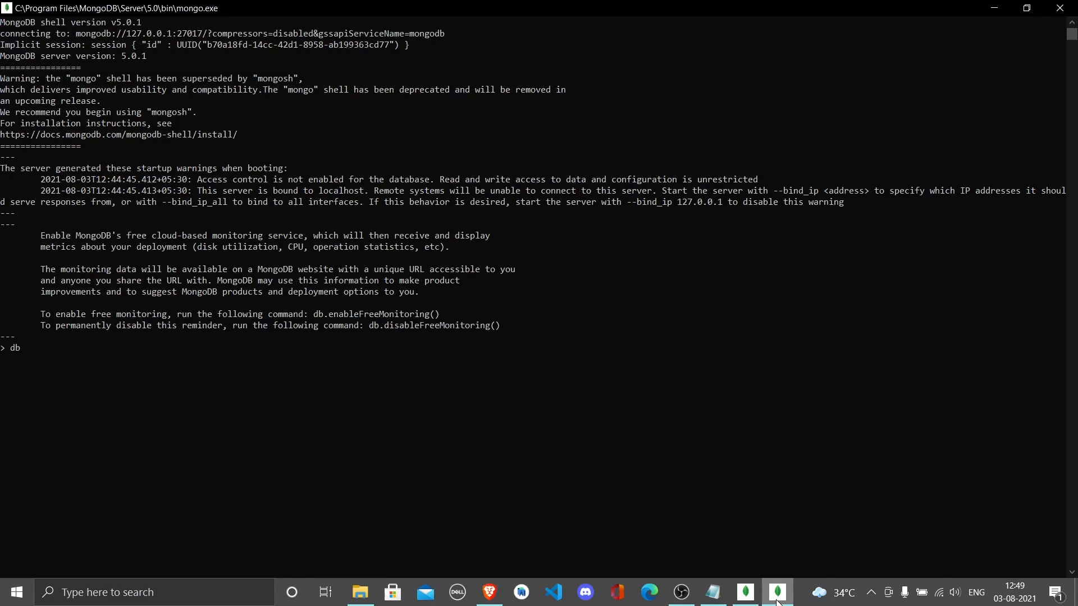
{"action": "type", "text": ".users"}
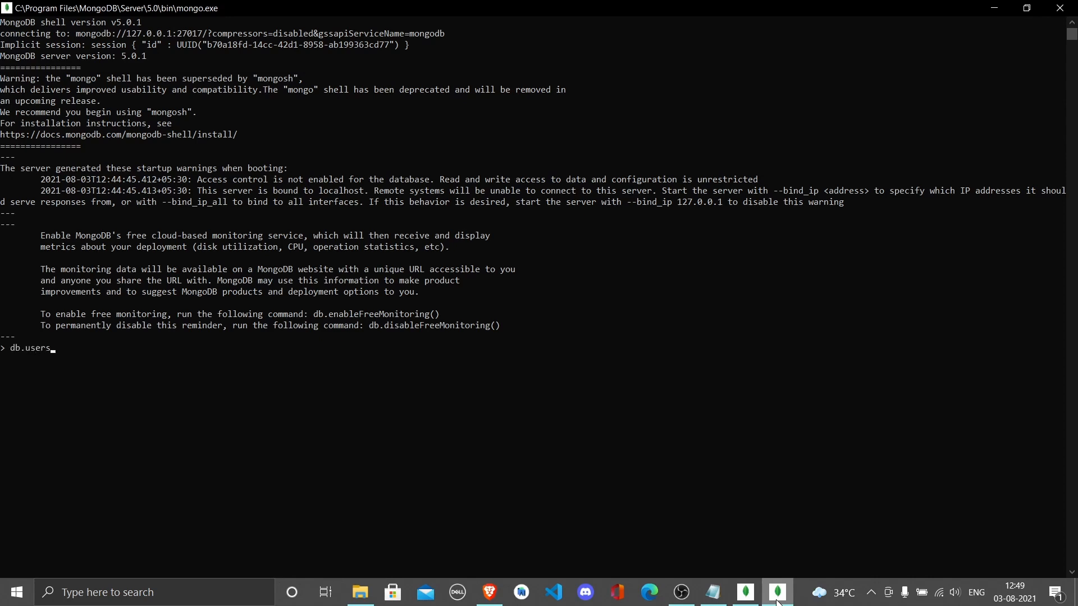
{"action": "type", "text": ".find("}
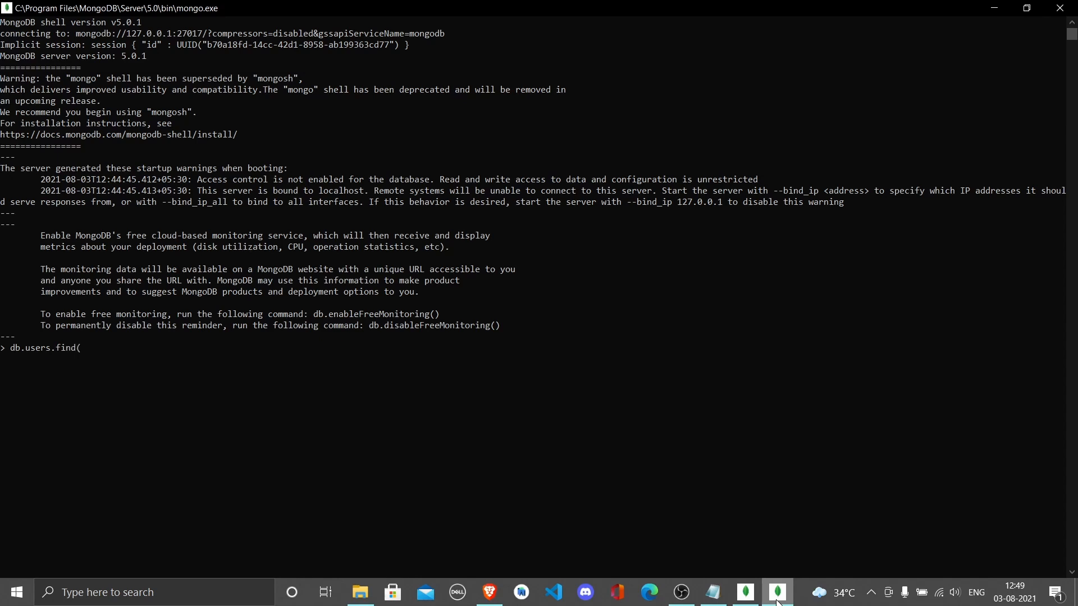
{"action": "type", "text": ")"}
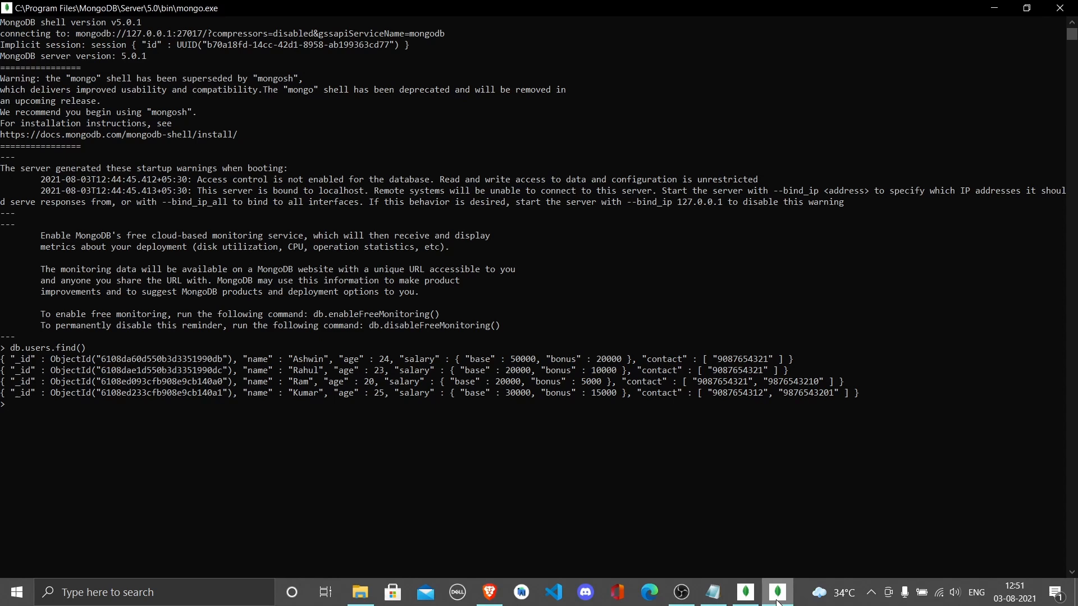
Filter users by name "Ashwin" to return his single document, then recall the command
{"action": "type", "text": "db."}
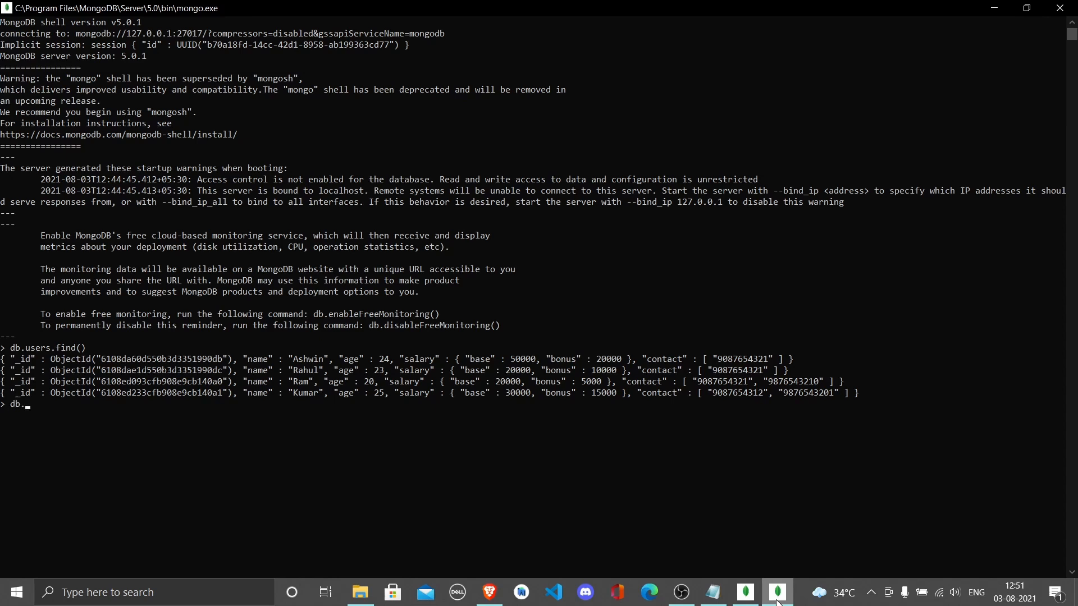
{"action": "type", "text": "use"}
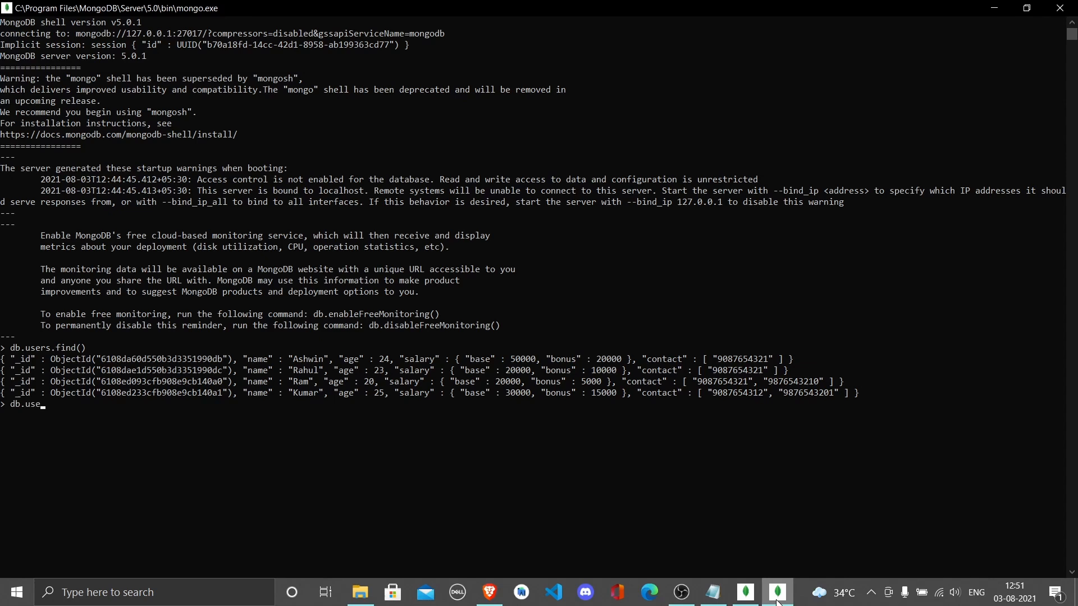
{"action": "type", "text": "rs."}
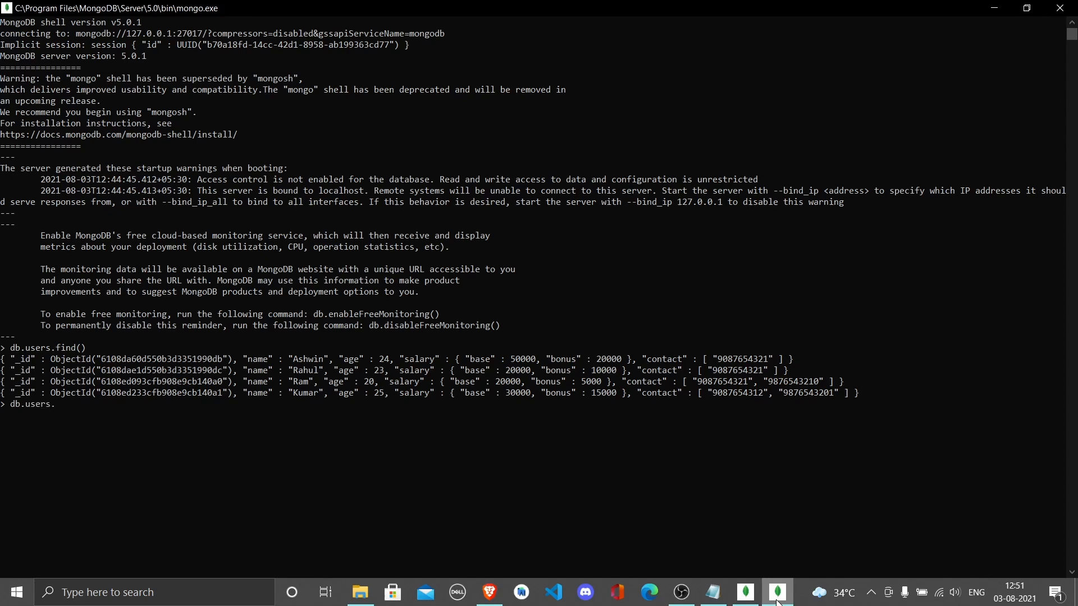
{"action": "type", "text": "find()"}
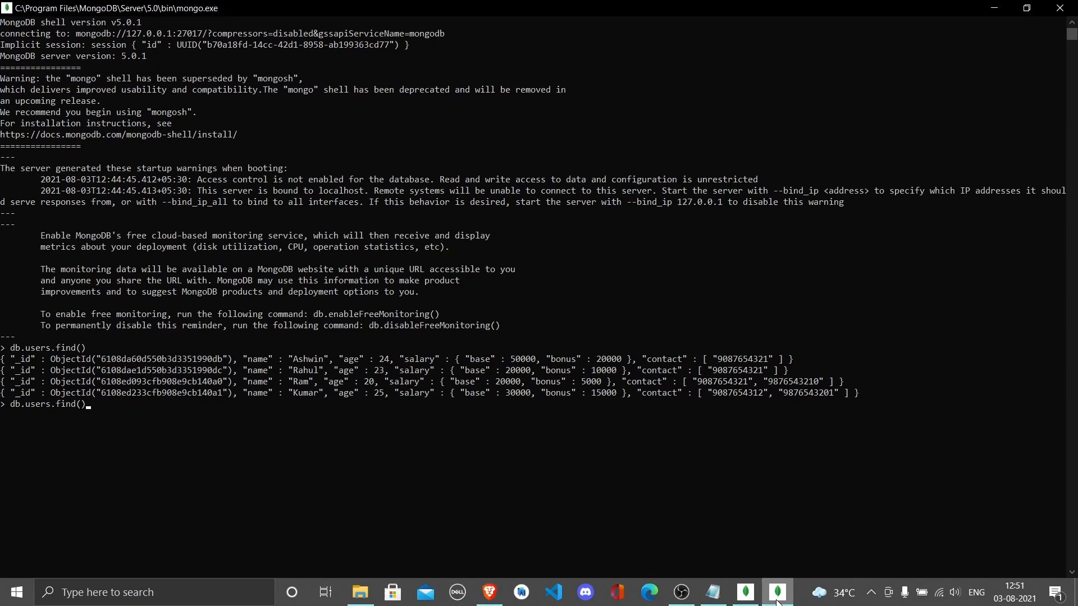
{"action": "type", "text": "{}"}
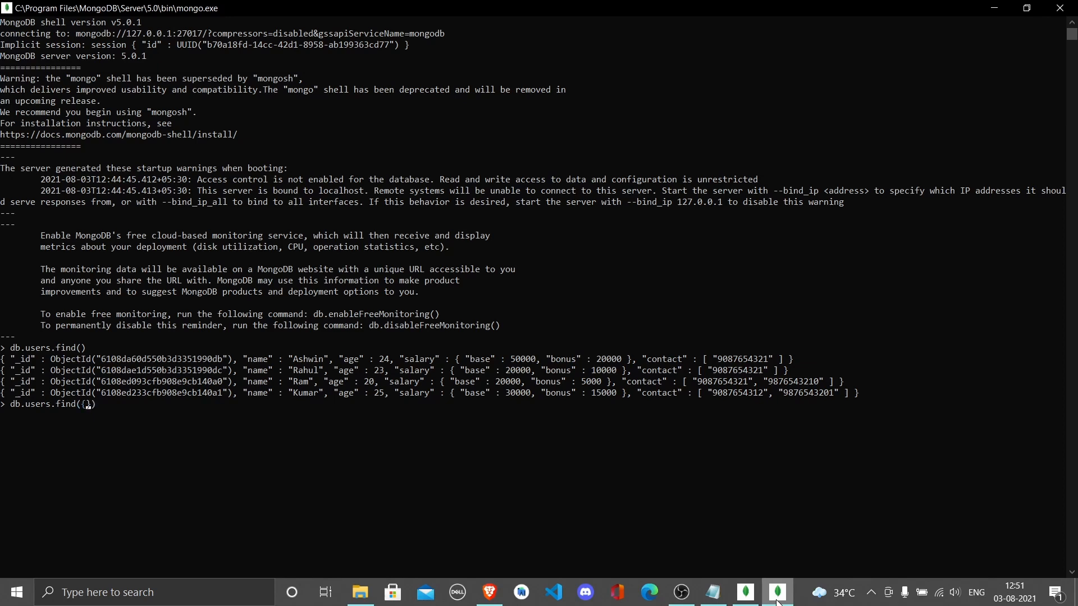
{"action": "type", "text": "name:"}
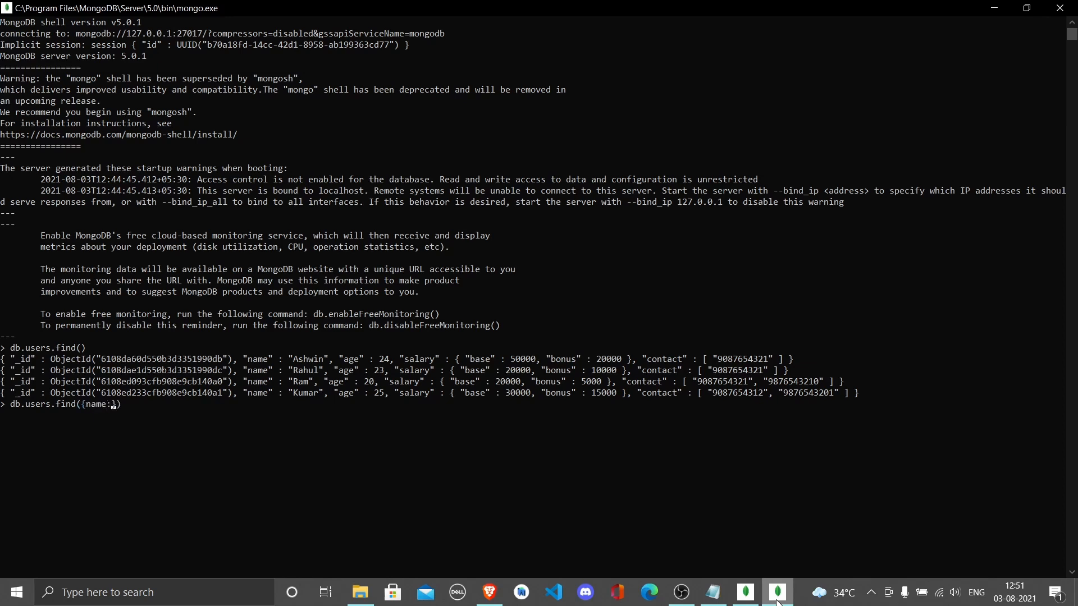
{"action": "type", "text": "\"Ashwin\""}
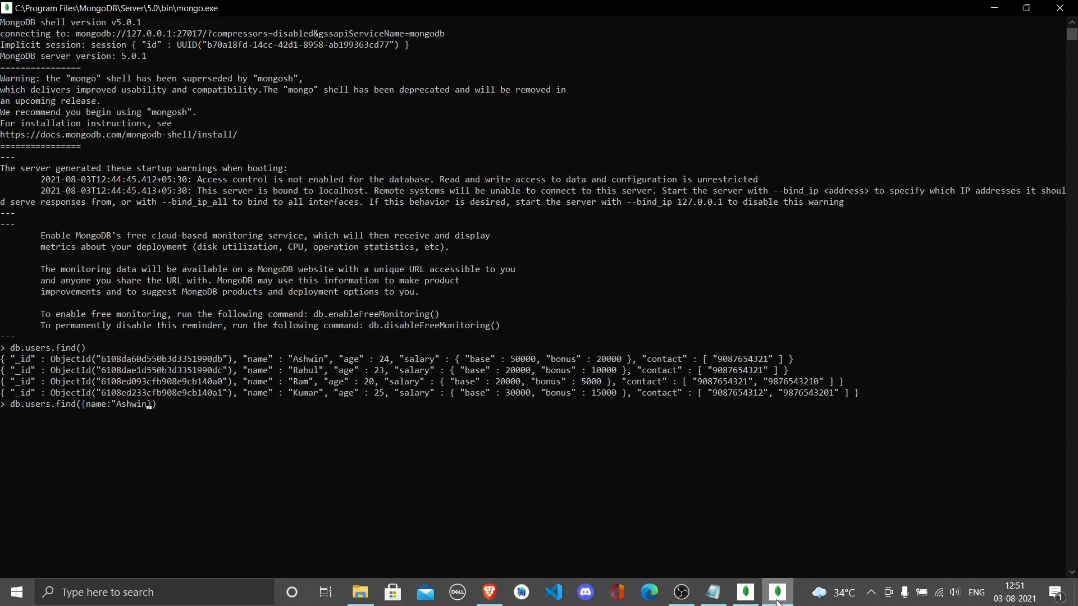
{"action": "key", "text": "Return"}
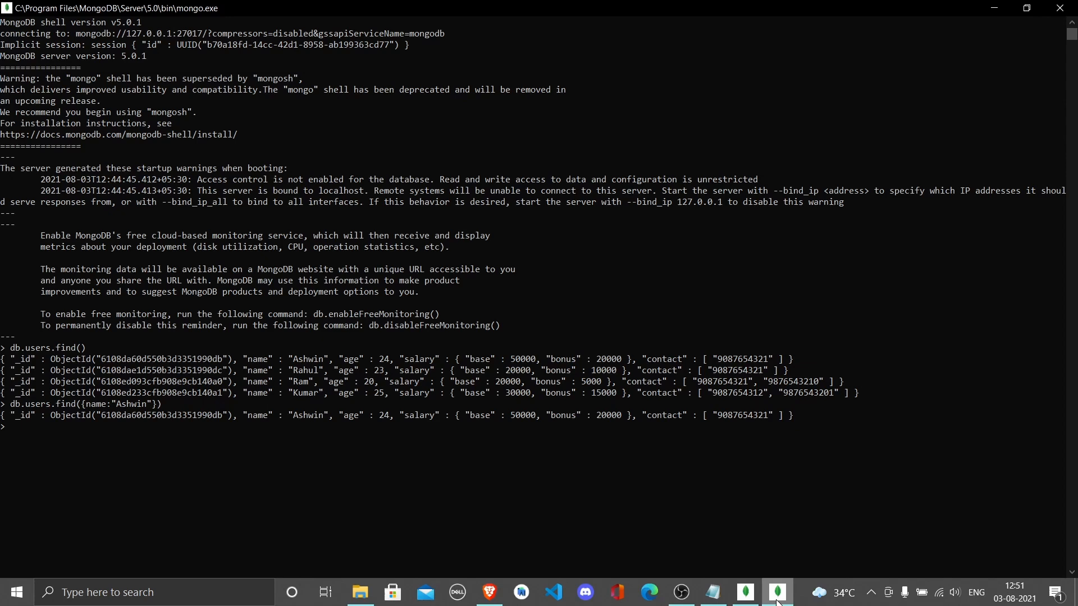
{"action": "type", "text": "db.users.find({name:\"Ashwin\"})"}
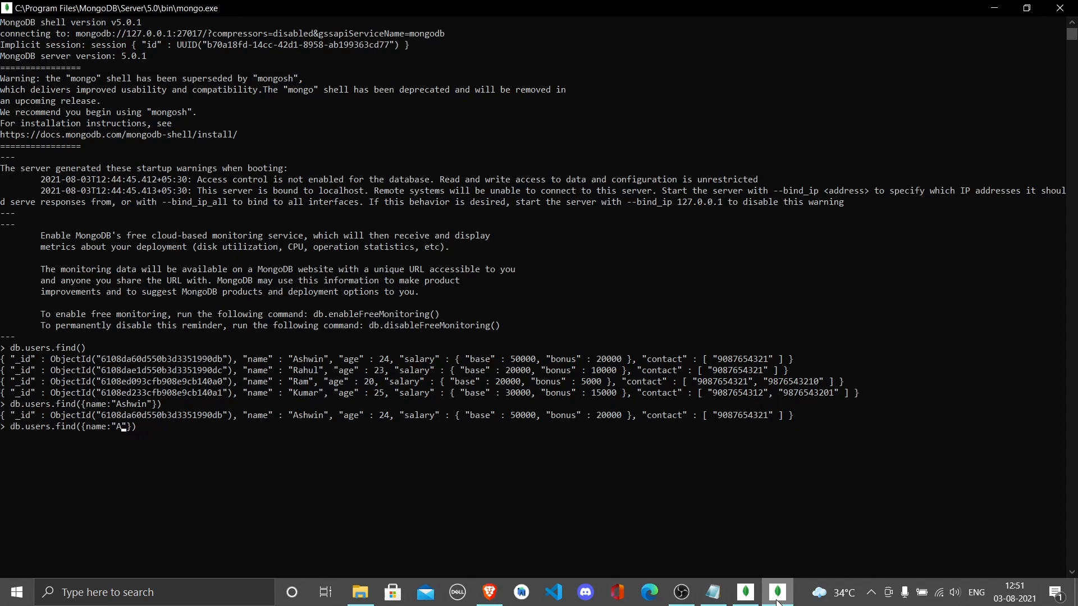
Replace the name condition with an age filter and run it to return the one matching user
{"action": "key", "text": "Backspace"}
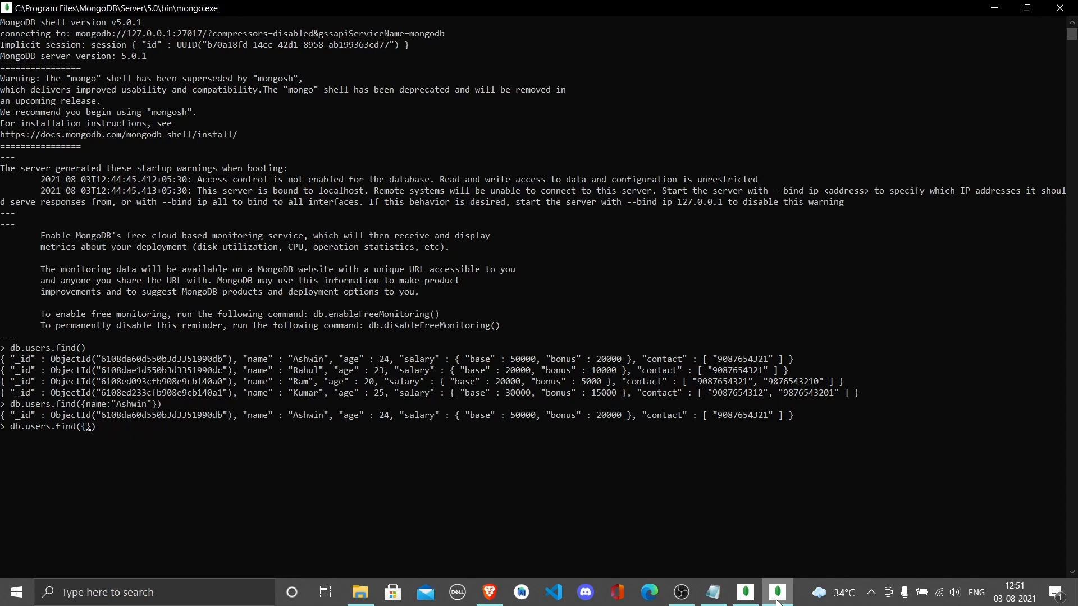
{"action": "type", "text": "age:21"}
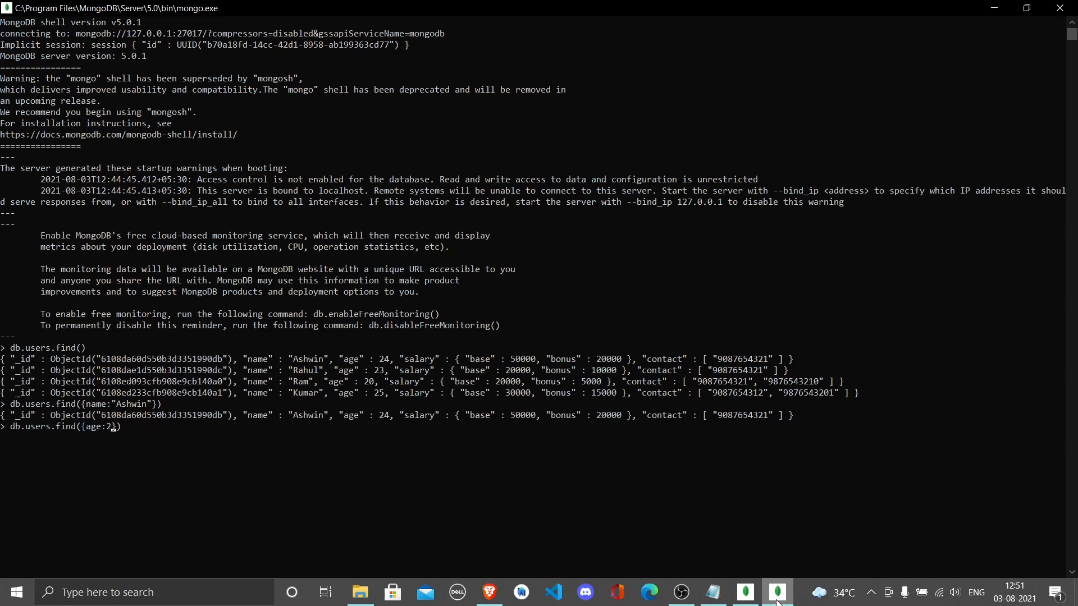
{"action": "type", "text": "4"}
{"action": "key", "text": "Return"}
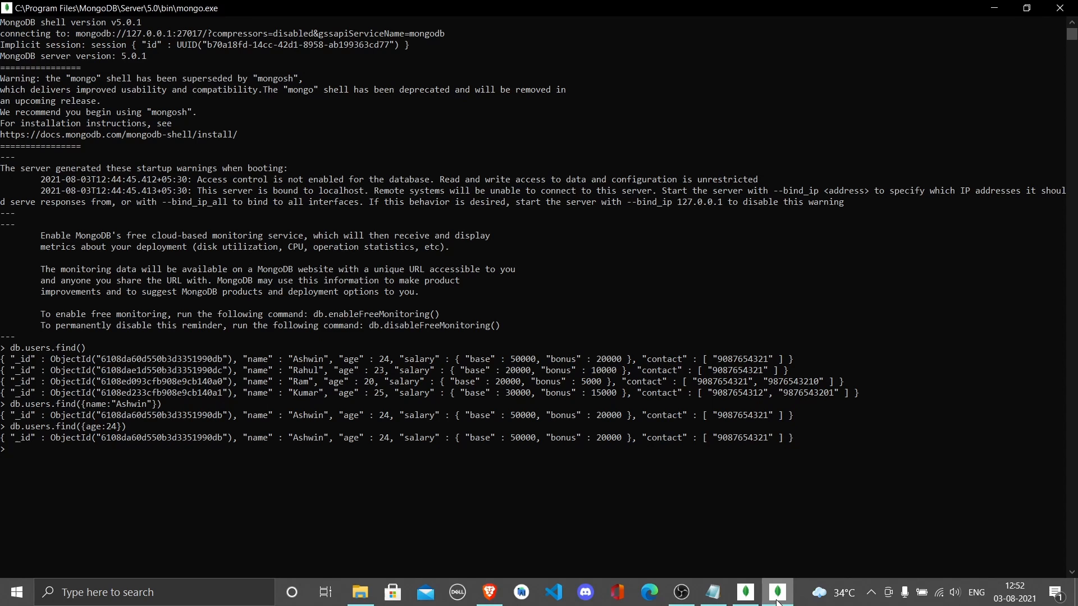
{"action": "type", "text": "db.users.fi"}
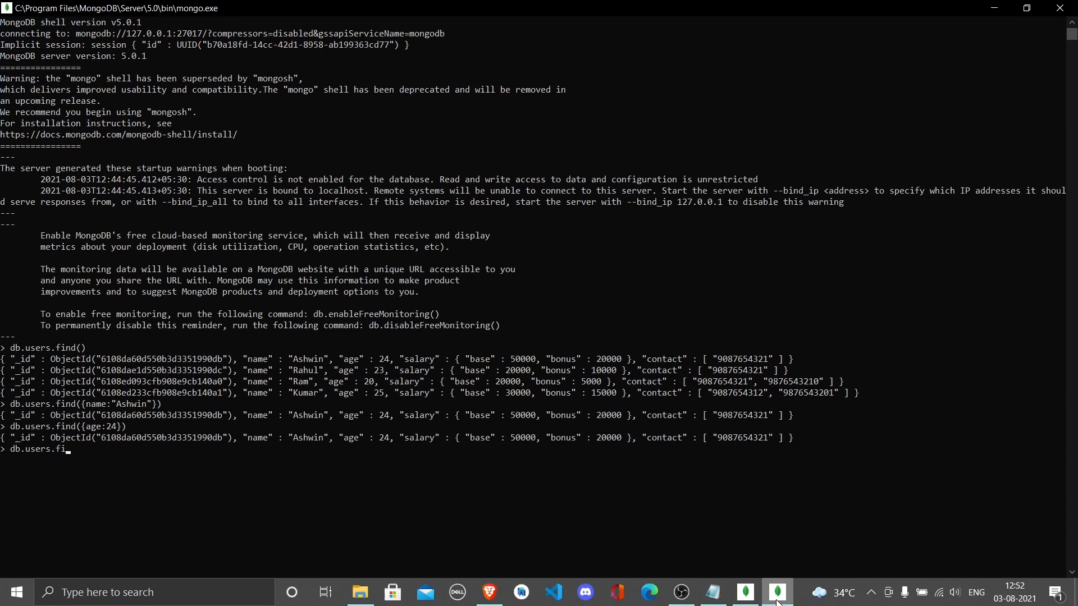
Query users with name "Ram" and an age condition together, rerunning after fixing the syntax
{"action": "type", "text": "nd()"}
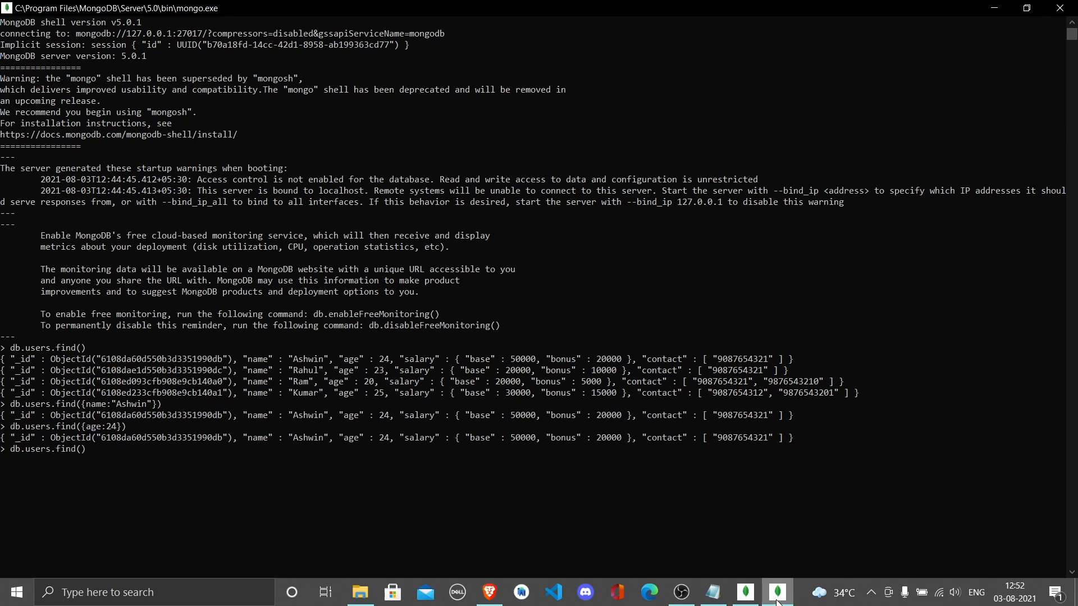
{"action": "type", "text": "{name})"}
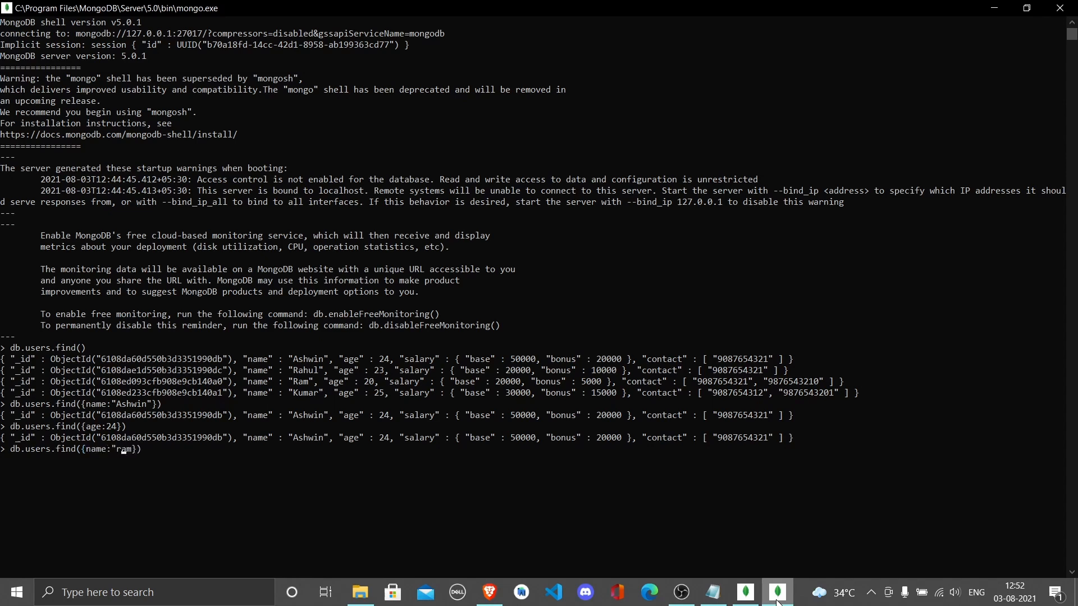
{"action": "type", "text": "Ram\""}
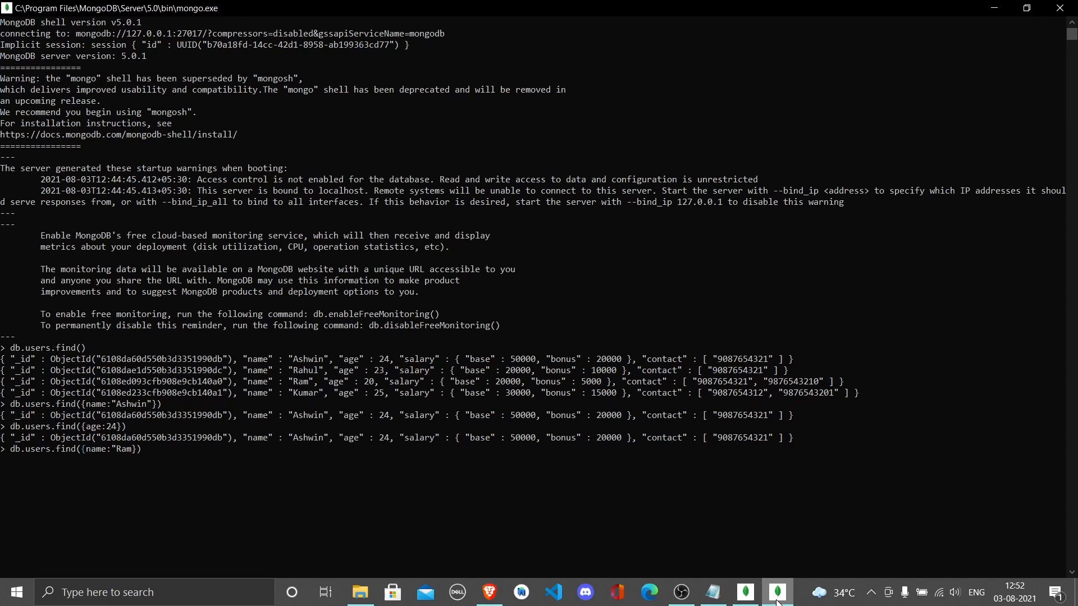
{"action": "type", "text": ",age:20"}
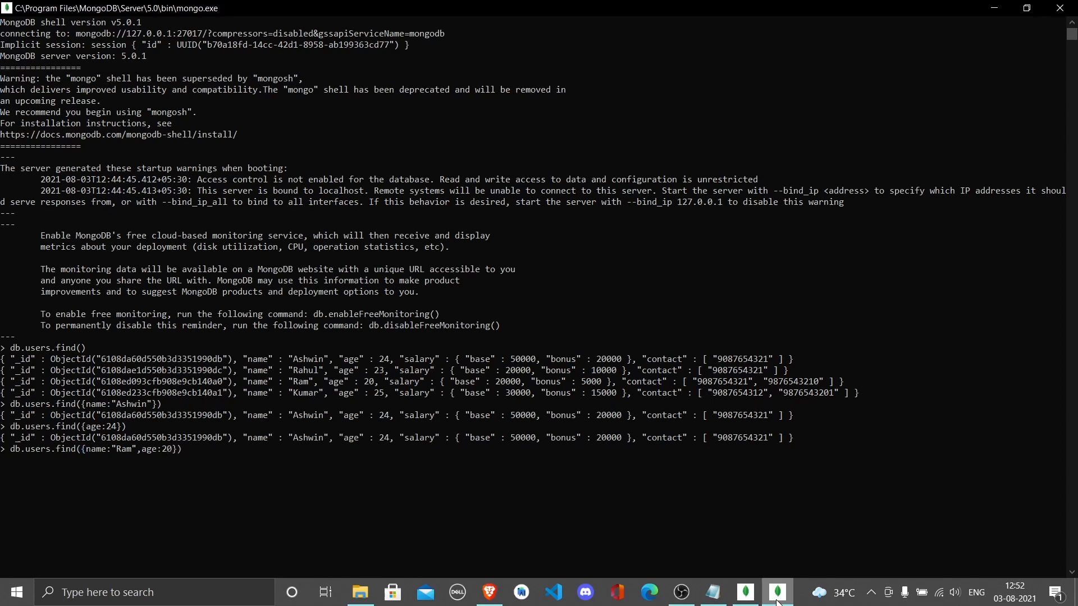
{"action": "key", "text": "Return"}
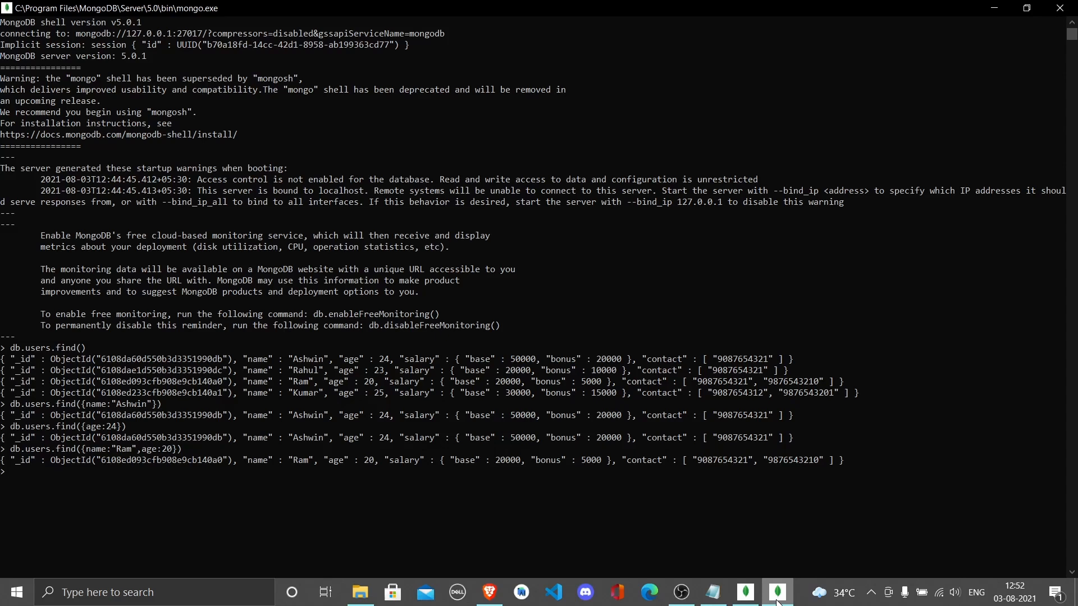
{"action": "type", "text": "db.users.find({name:\"Ram\",age:2})"}
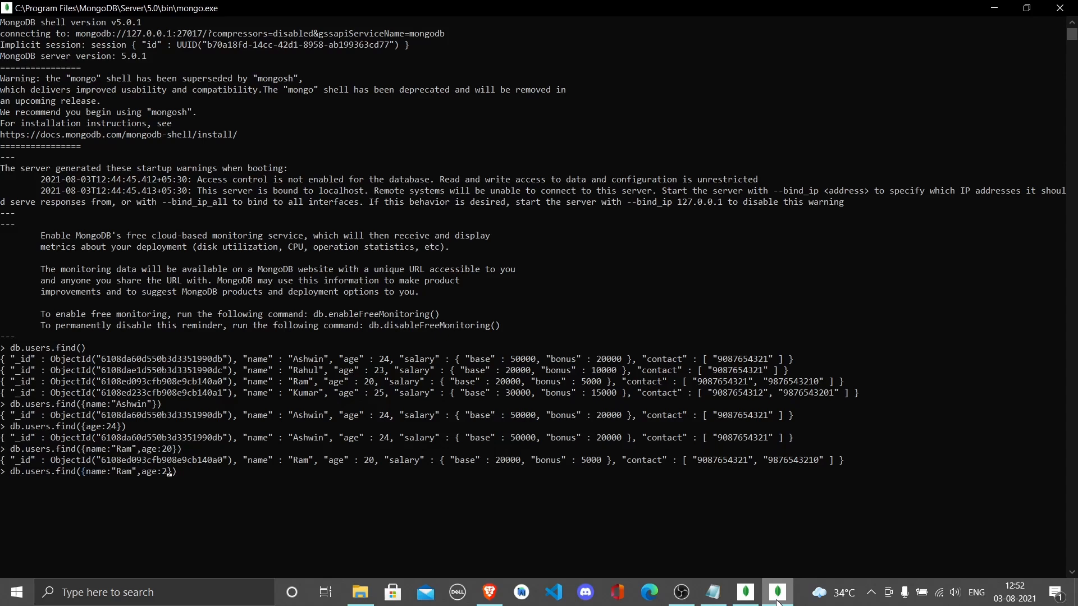
{"action": "type", "text": "1"}
{"action": "key", "text": "Return"}
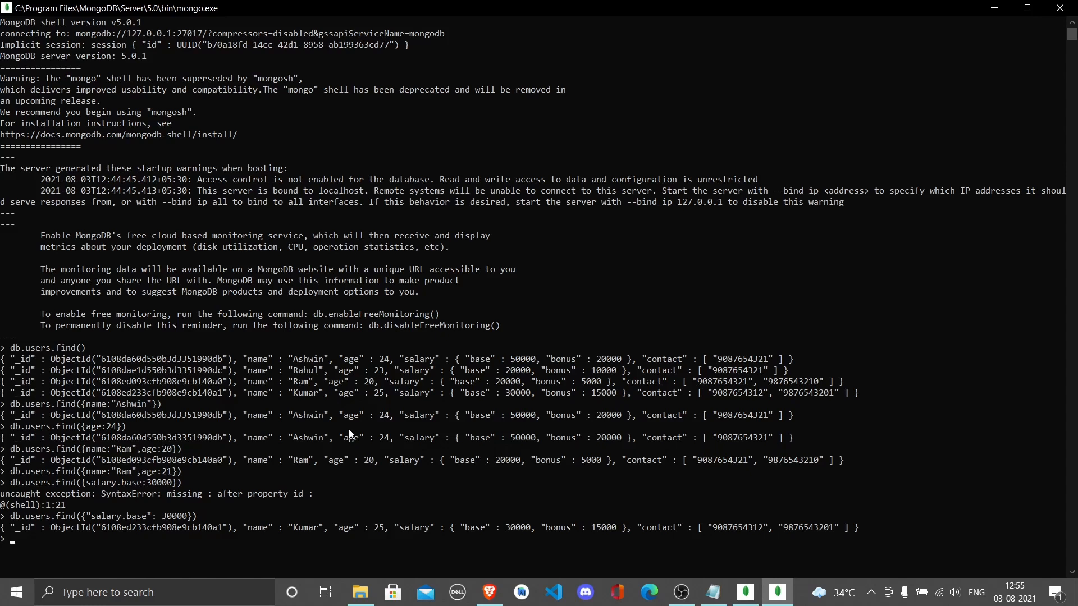
Find users whose quoted nested "salary.base" equals 30000, then start a cls command
{"action": "type", "text": "db.users.find({\"salary.base\": 30000})"}
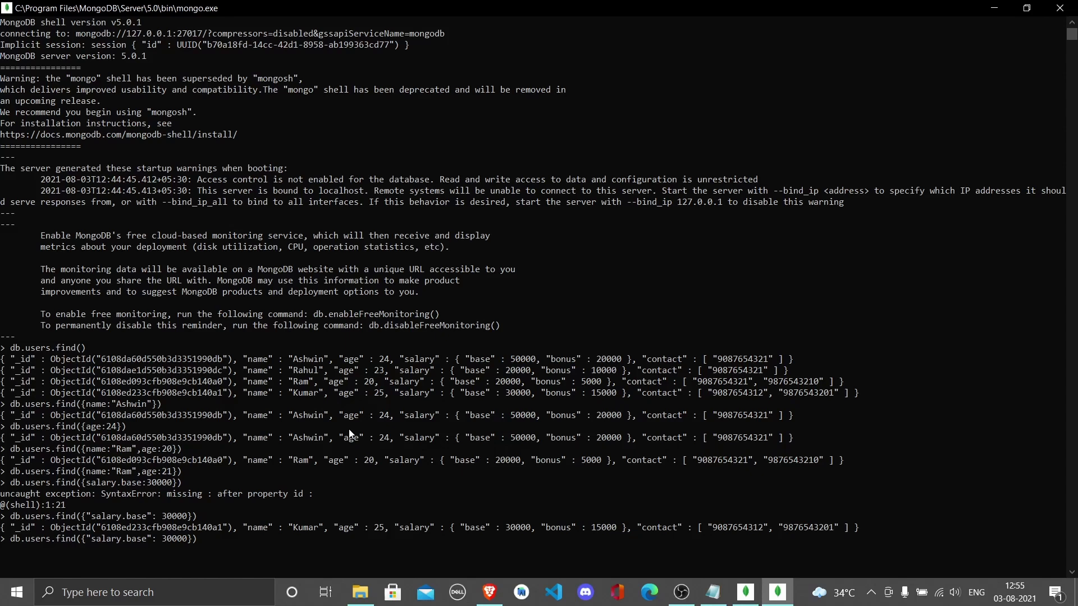
{"action": "mouse_move", "coordinate": [198, 541]}
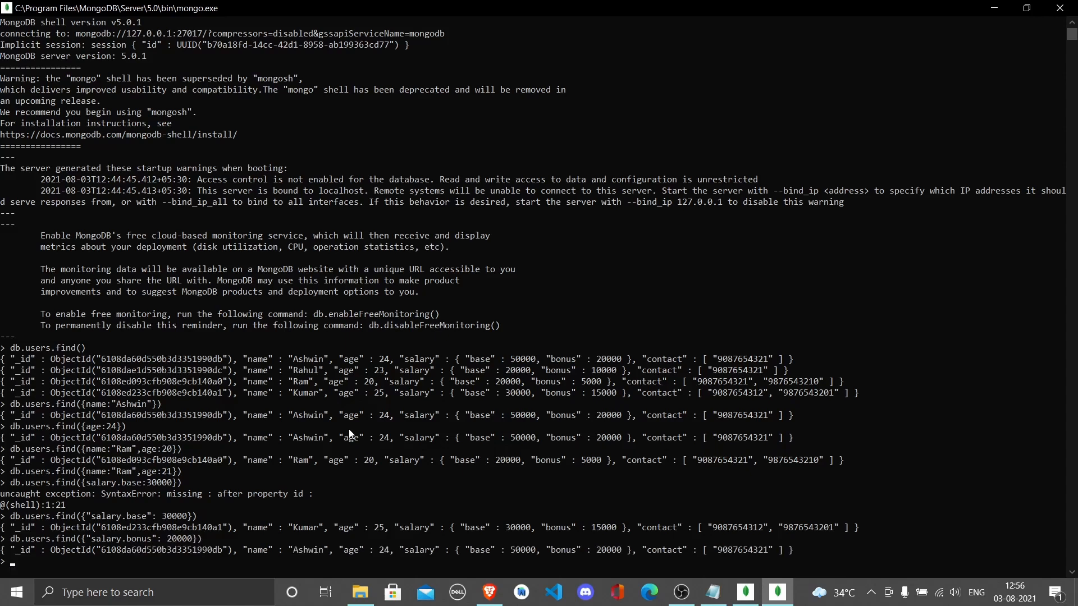
{"action": "mouse_move", "coordinate": [570, 584]}
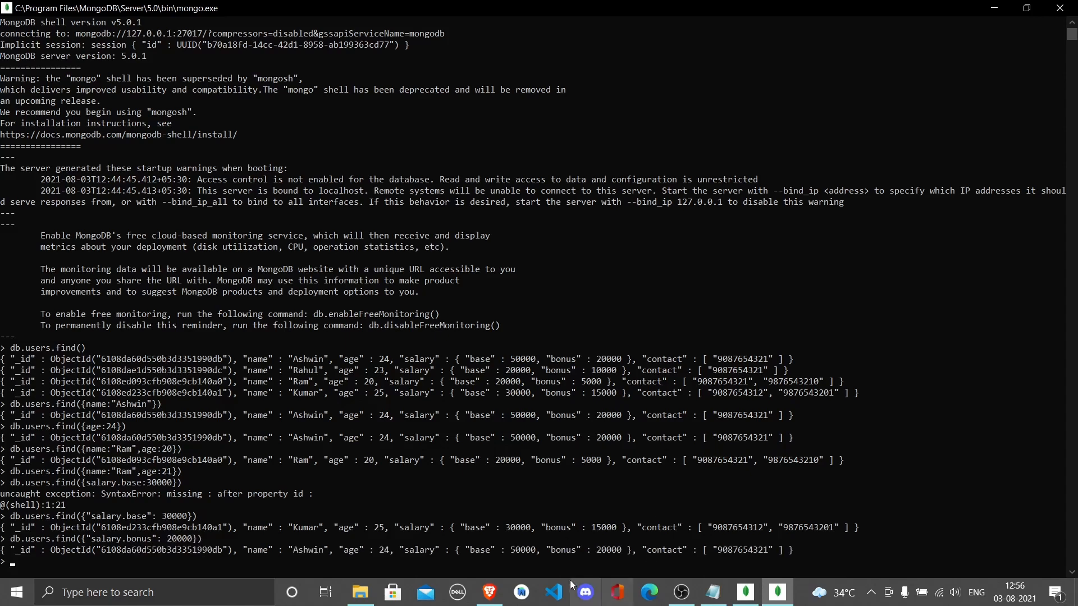
{"action": "mouse_move", "coordinate": [611, 554]}
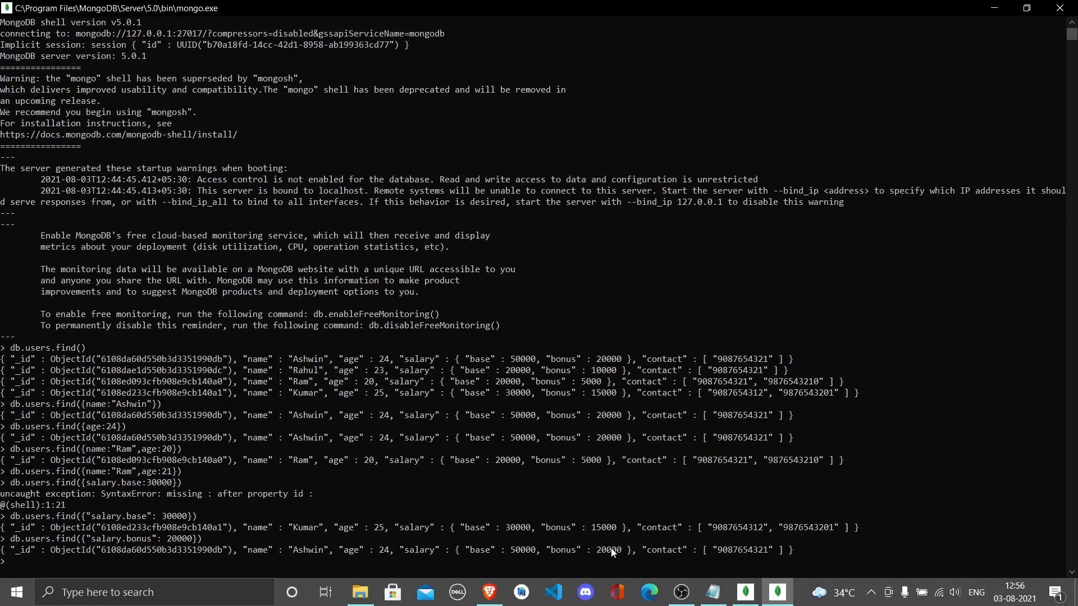
{"action": "type", "text": "cls"}
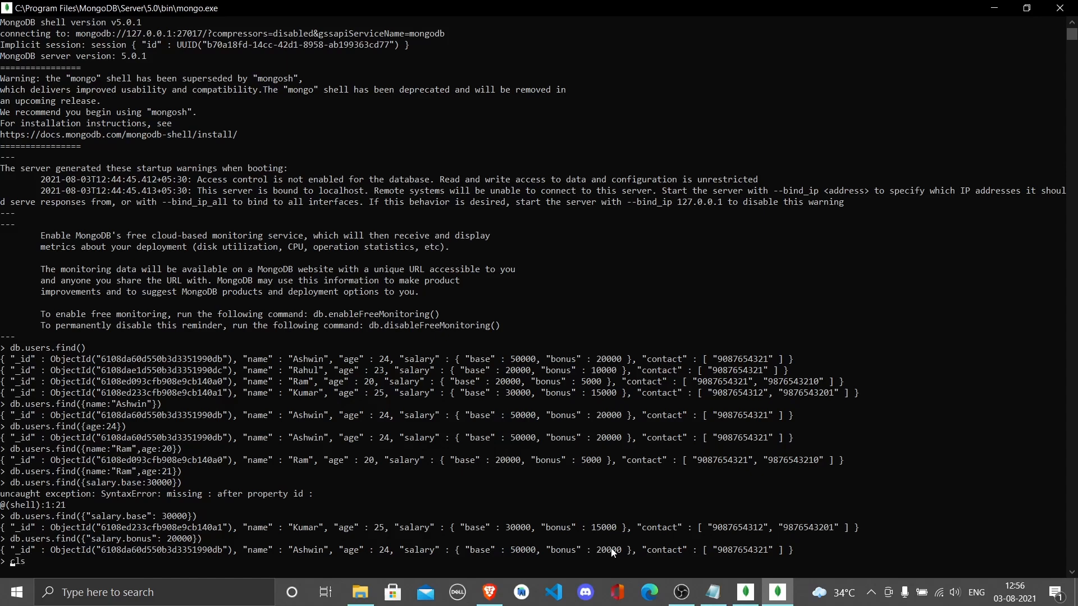
Clear the screen and run the $lt 25 and $gt 20 age-range queries
{"action": "key", "text": "Return"}
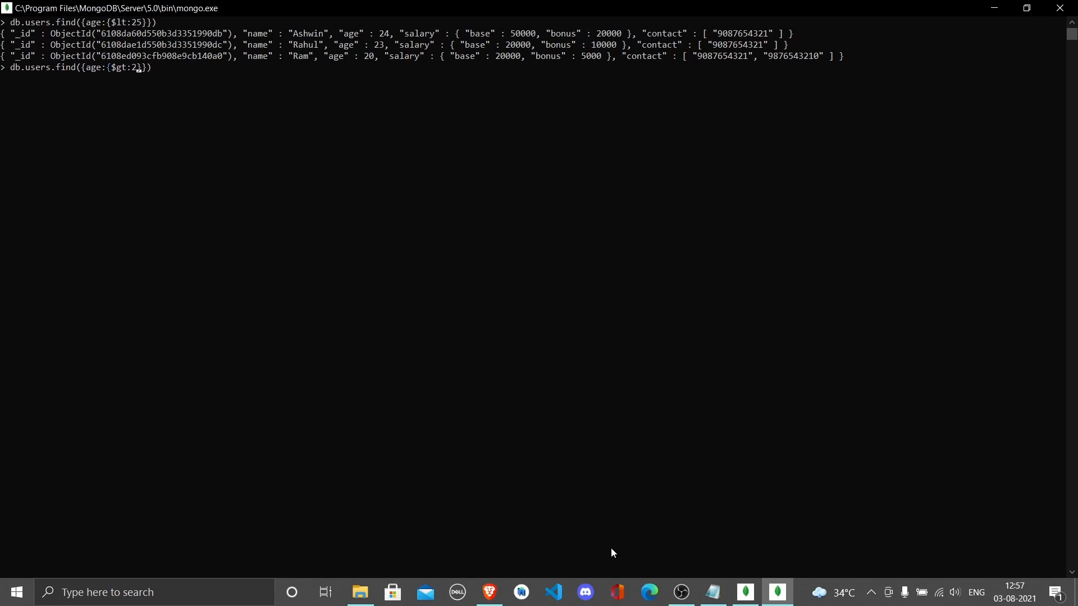
{"action": "type", "text": "0"}
{"action": "key", "text": "Return"}
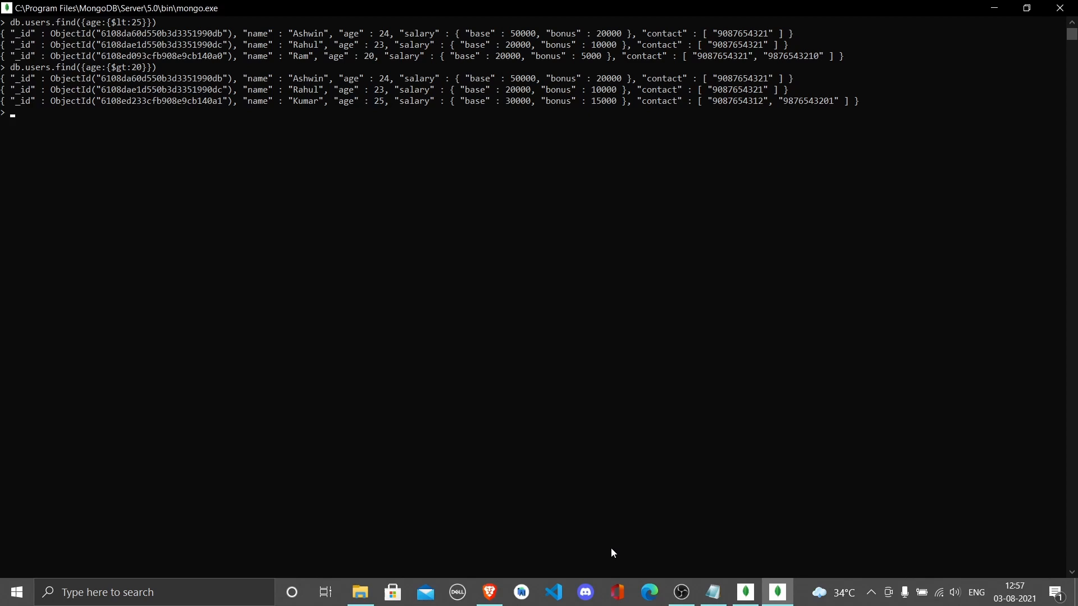
Begin a new db.users find command at the prompt
{"action": "type", "text": "db.users.f"}
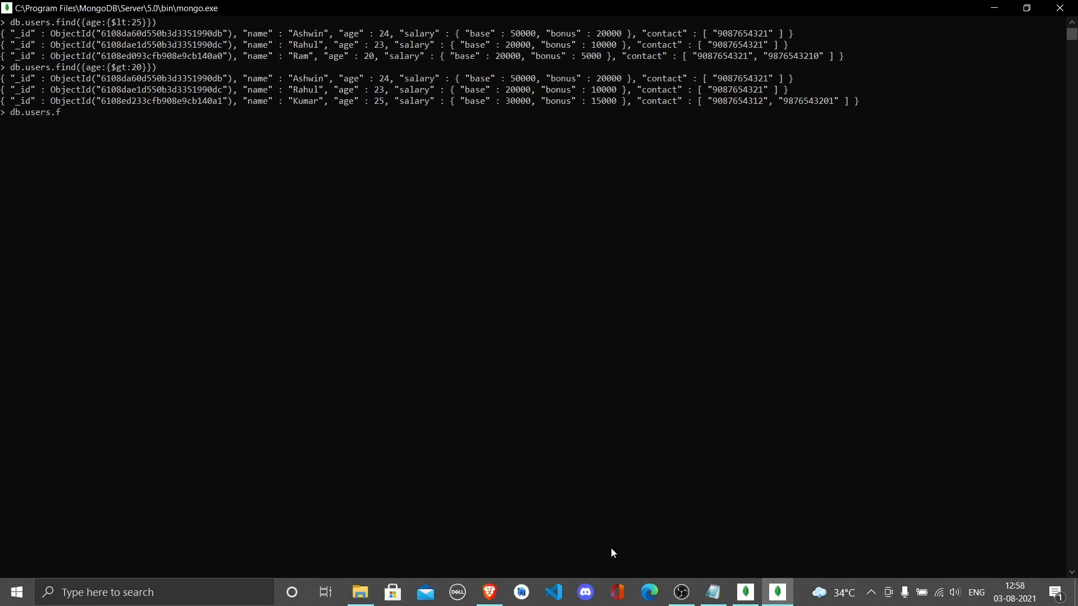
Find users whose contact array has $size 1, returning Ashwin and Rahul, then recall the command
{"action": "type", "text": "ind()"}
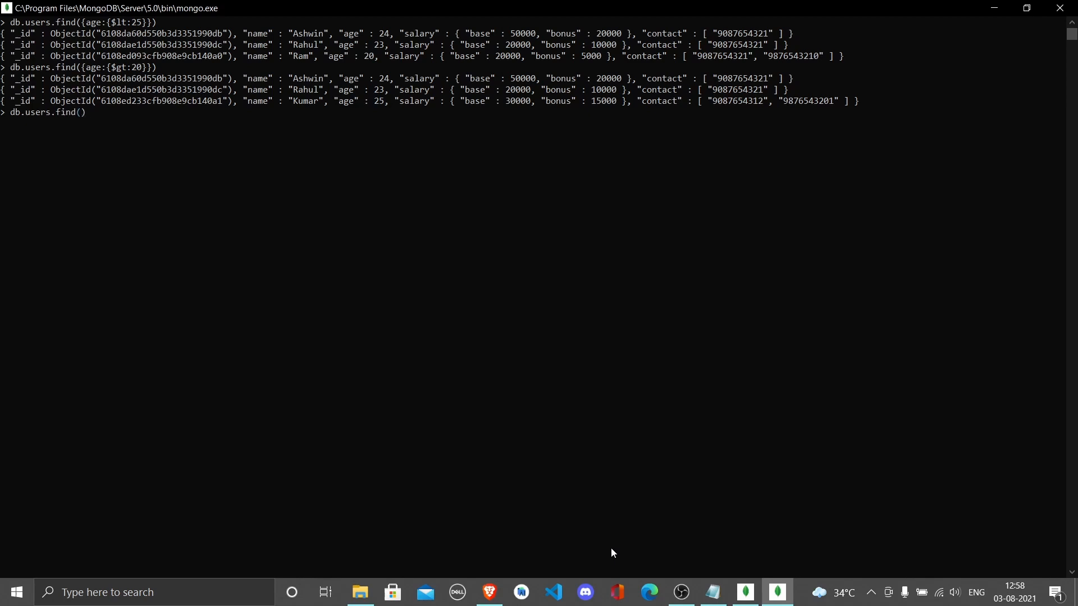
{"action": "type", "text": "{}"}
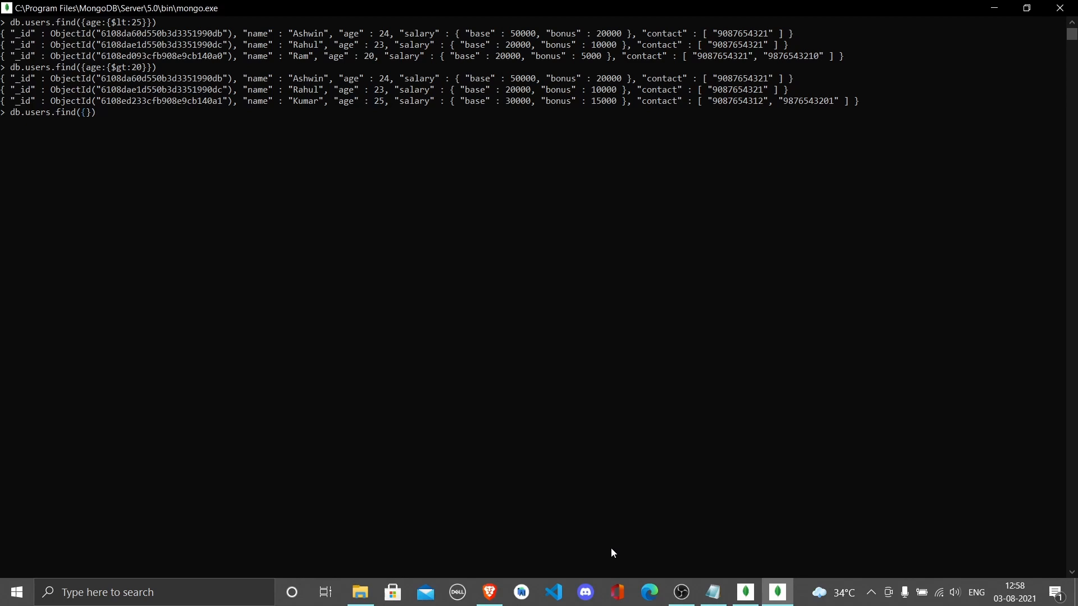
{"action": "type", "text": "contact"}
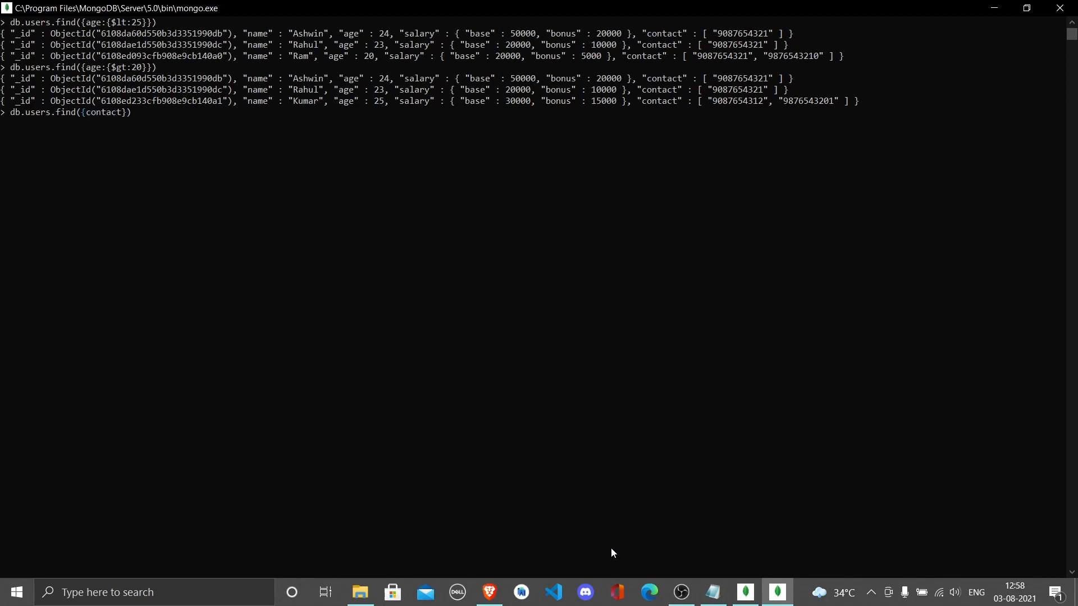
{"action": "type", "text": ":"}
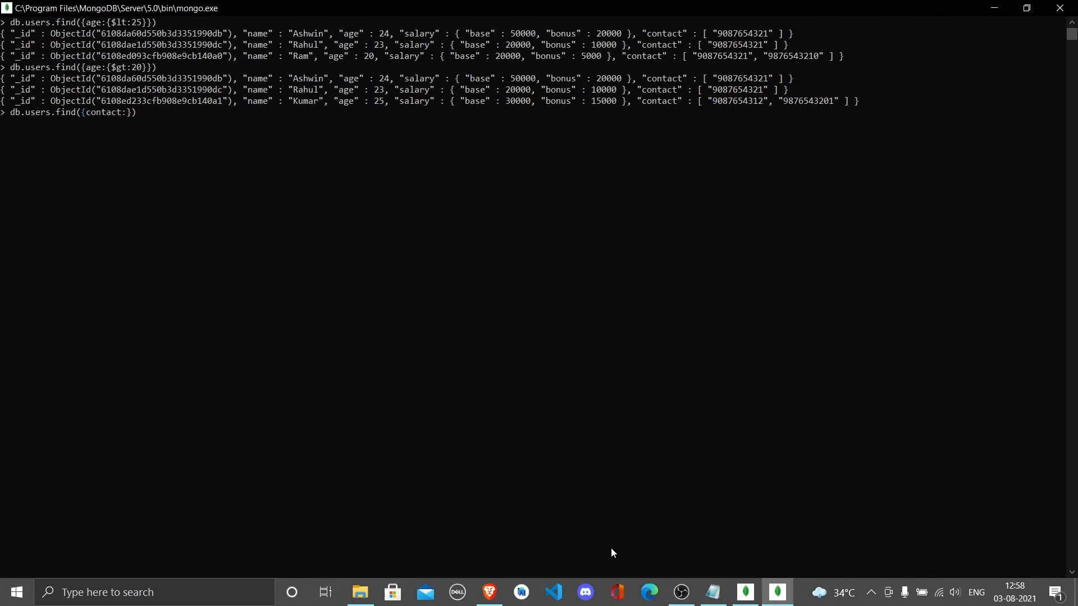
{"action": "type", "text": "{}"}
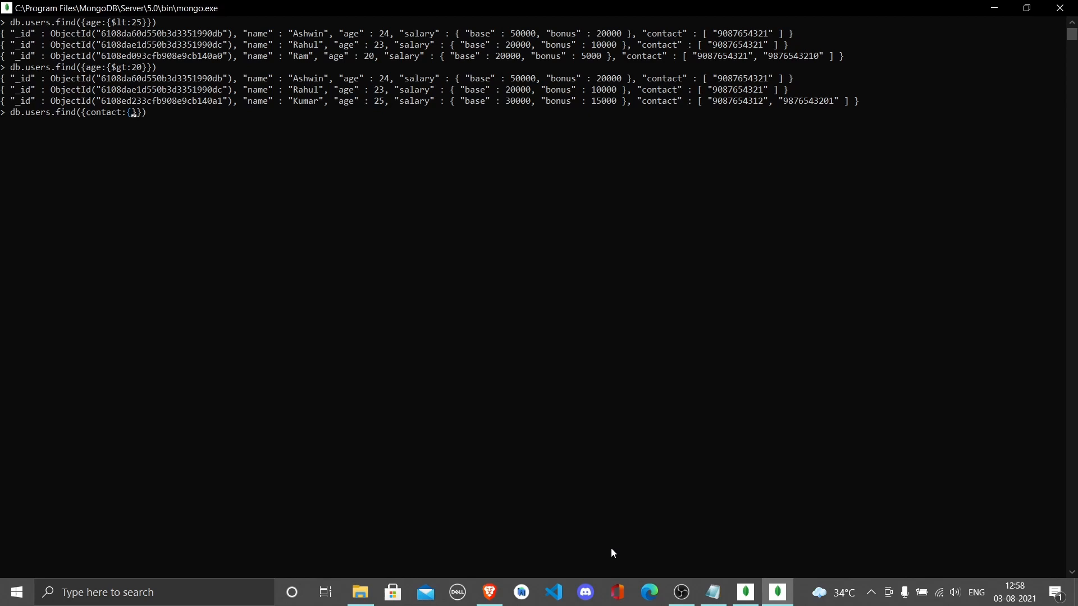
{"action": "type", "text": "$size"}
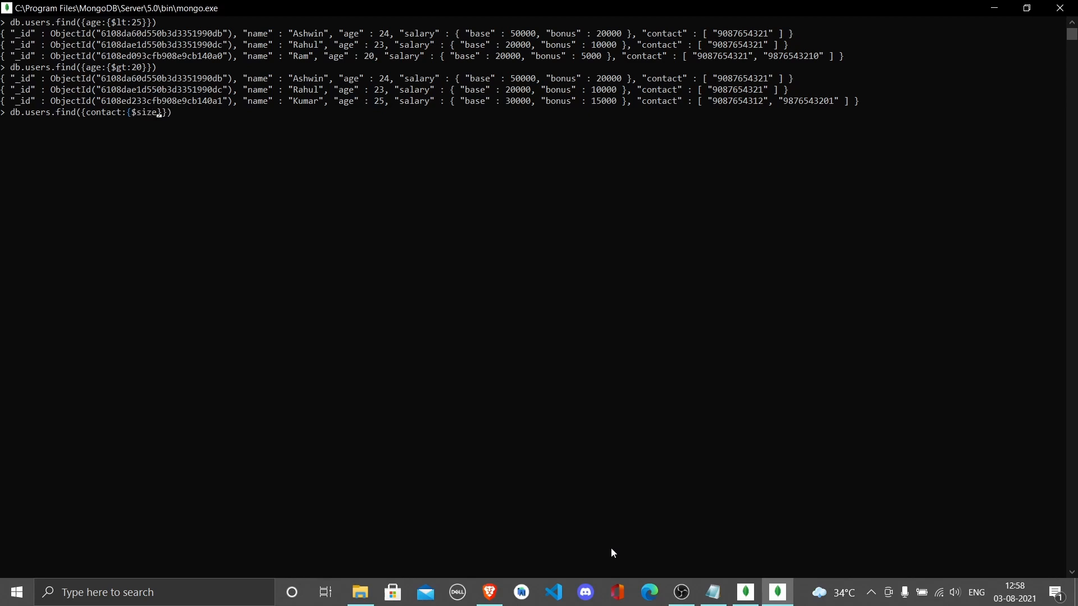
{"action": "type", "text": ":1"}
{"action": "key", "text": "Return"}
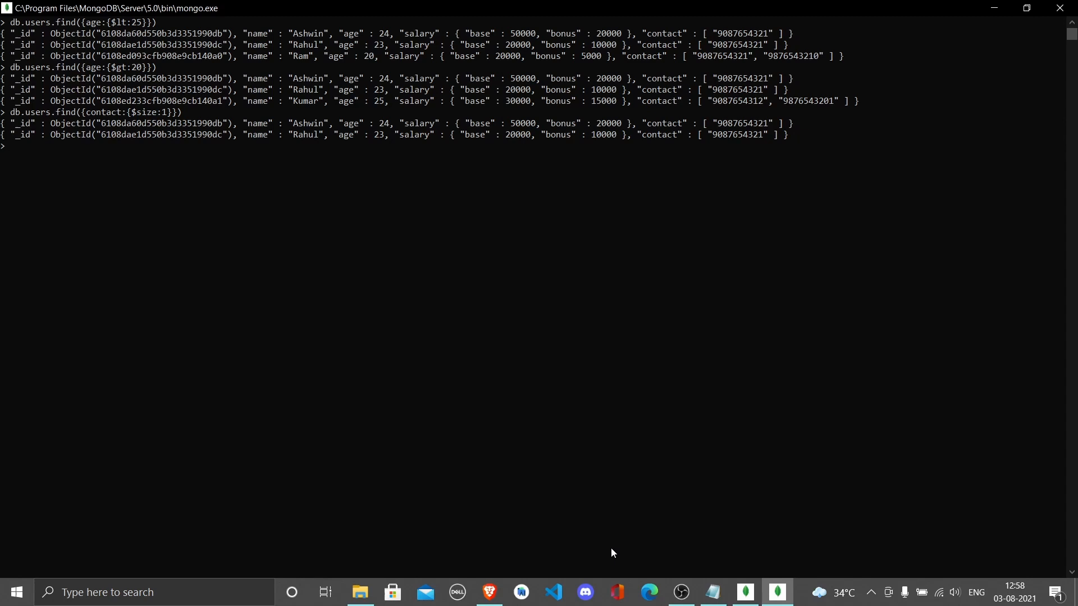
{"action": "type", "text": "db.users.find({contact:{$size:1}})"}
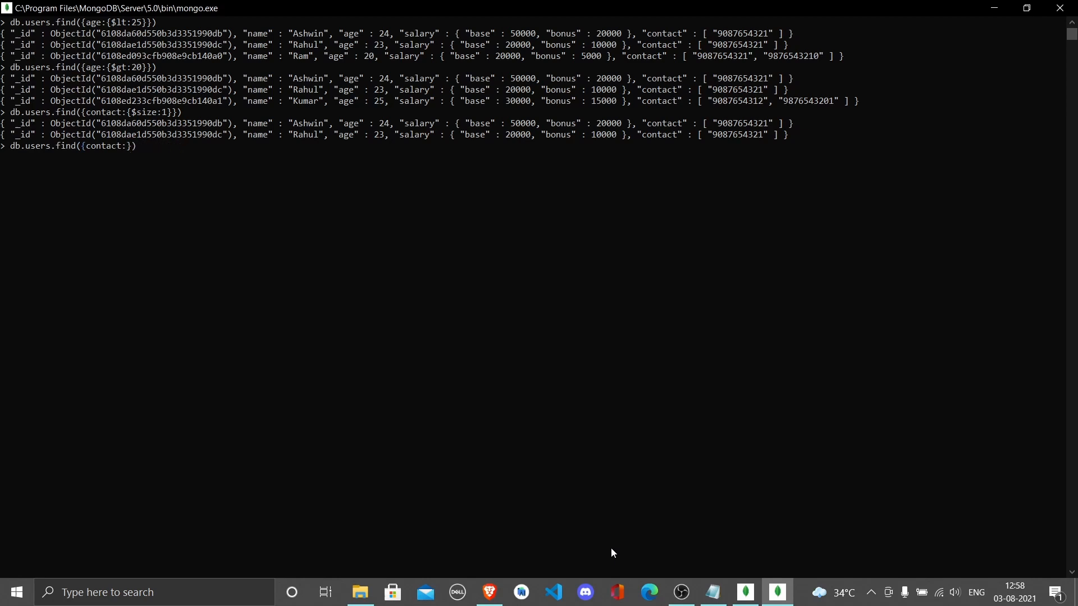
{"action": "type", "text": "\""}
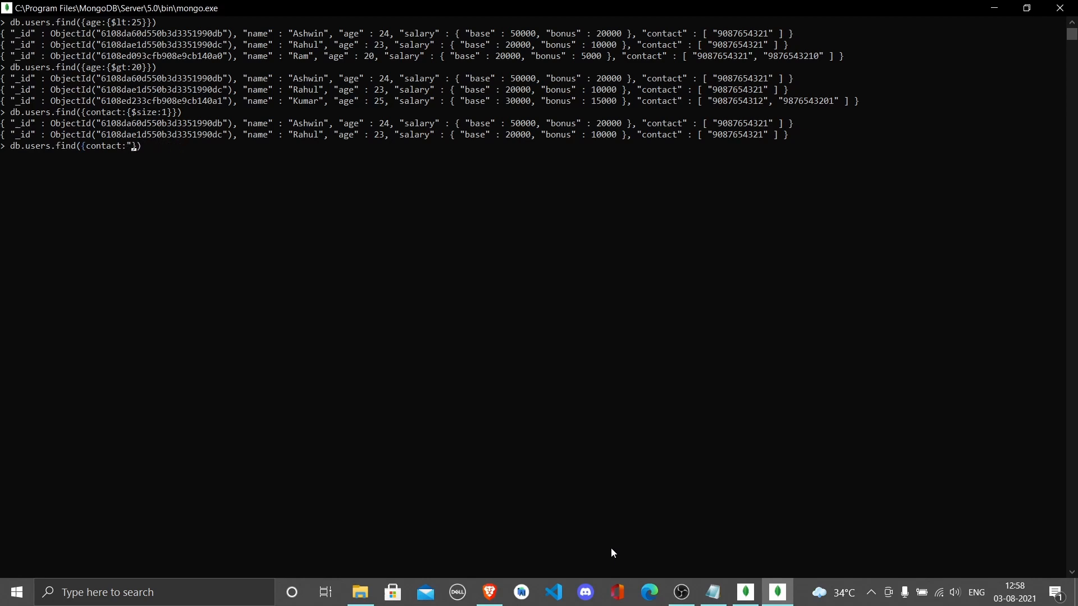
{"action": "type", "text": "908765431"}
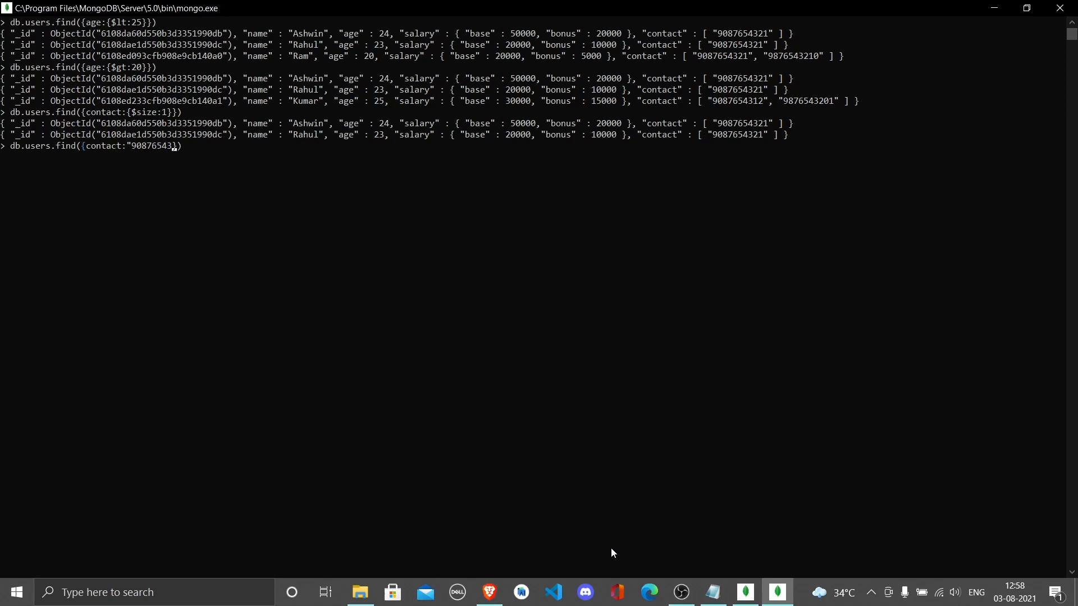
{"action": "type", "text": "1\""}
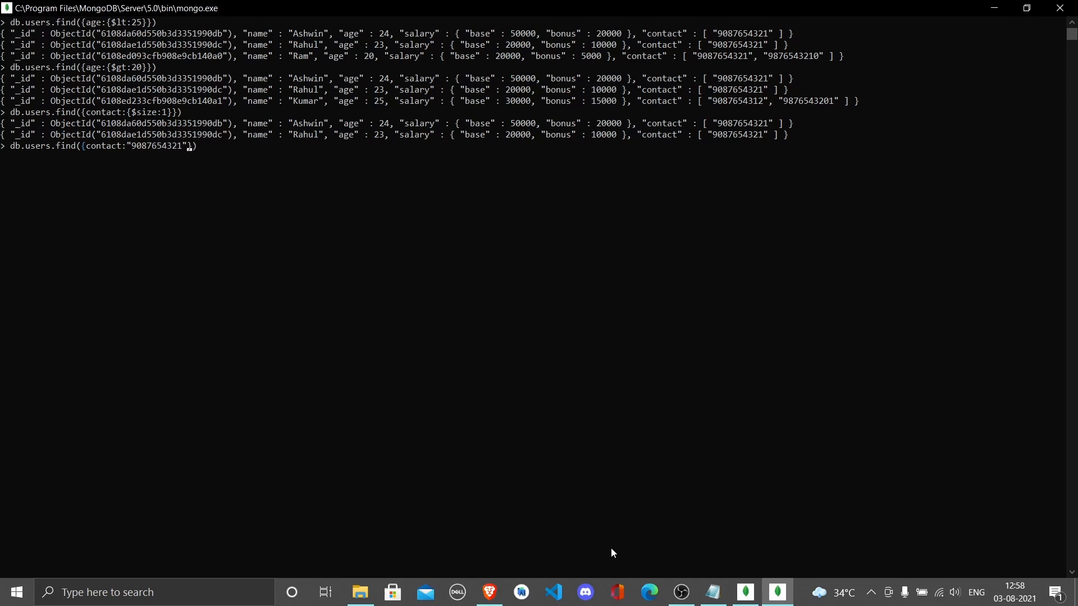
{"action": "key", "text": "Return"}
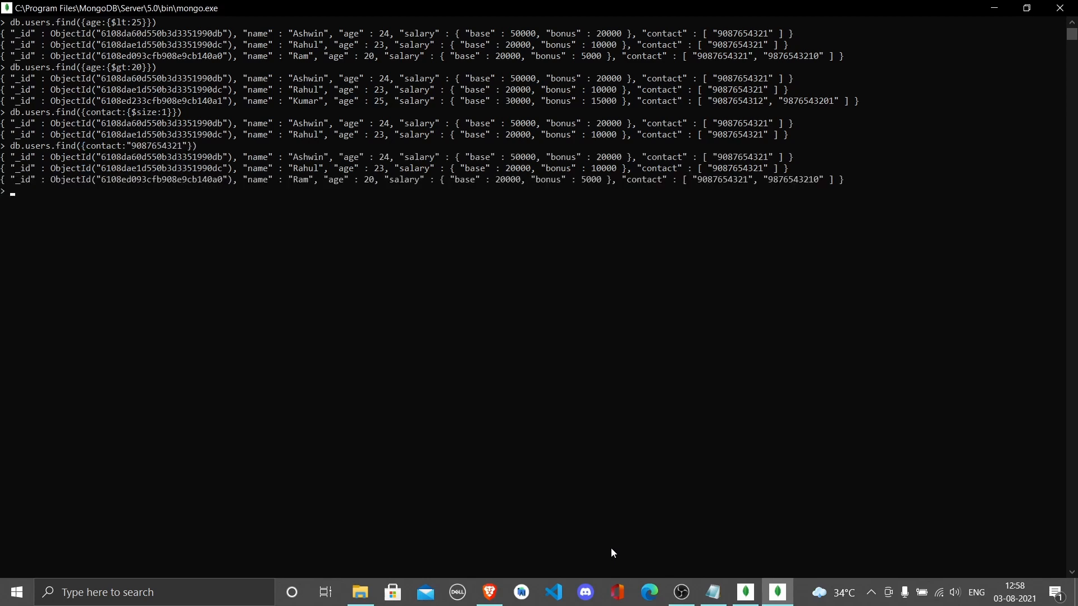